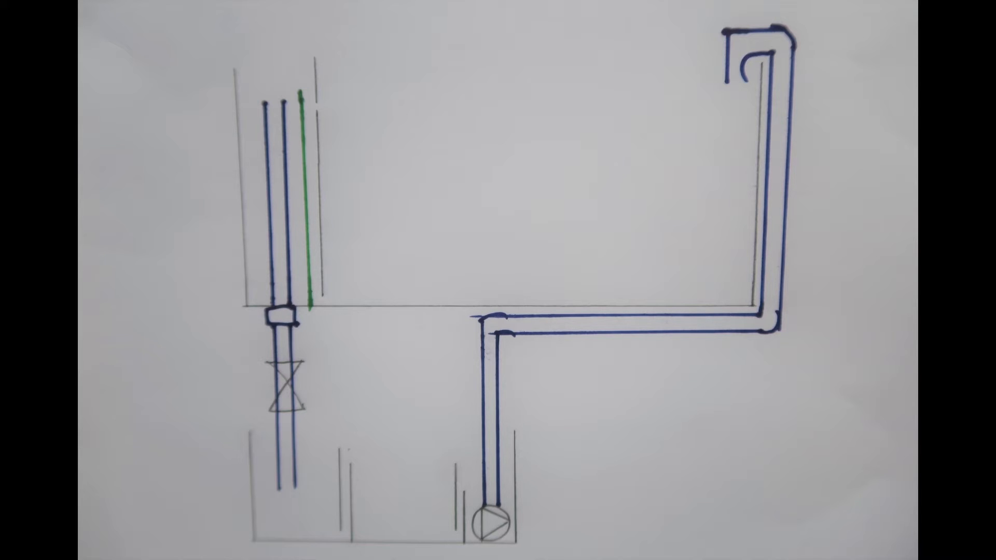
Step: Sketch a freehand blue wavy water-level line across the lower-left tank
left_click_drag(254, 453, 347, 475)
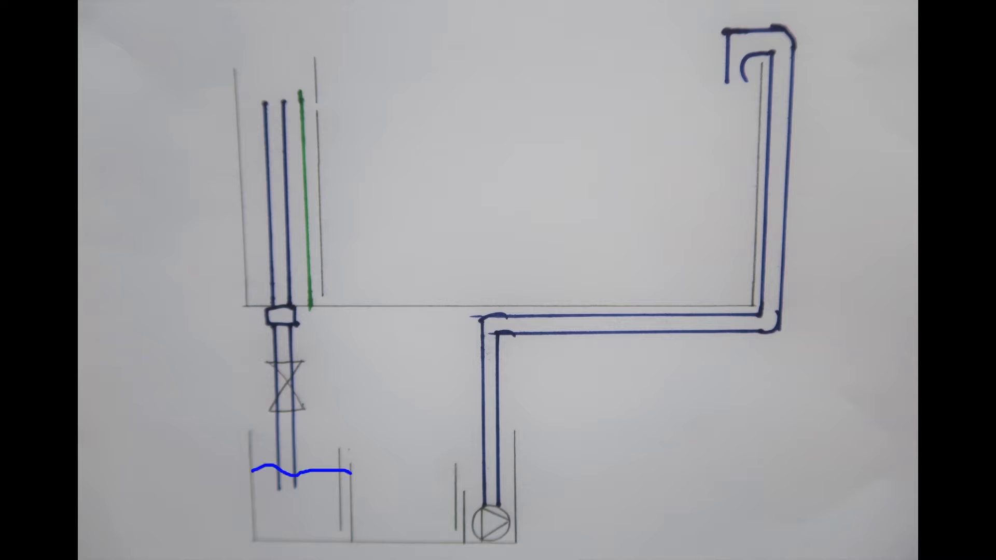